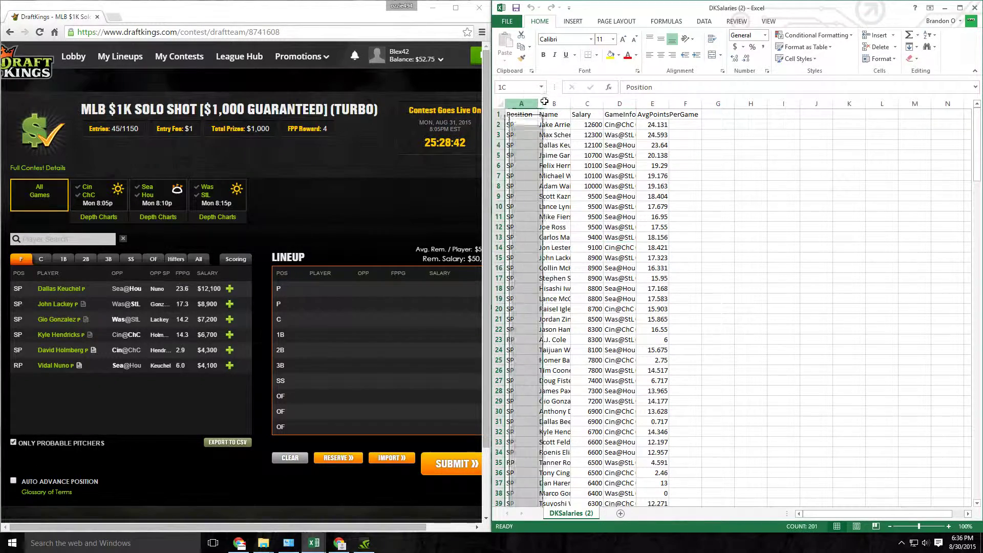
Step: Bring up the mmb workbook beside the DKSalaries window, hiding the DraftKings contest page
left_click(618, 165)
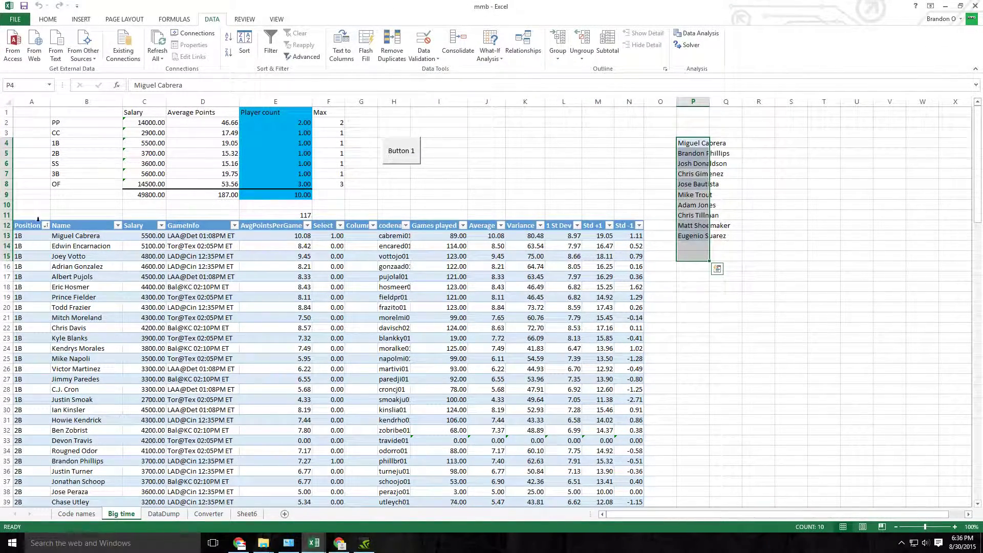
left_click(28, 225)
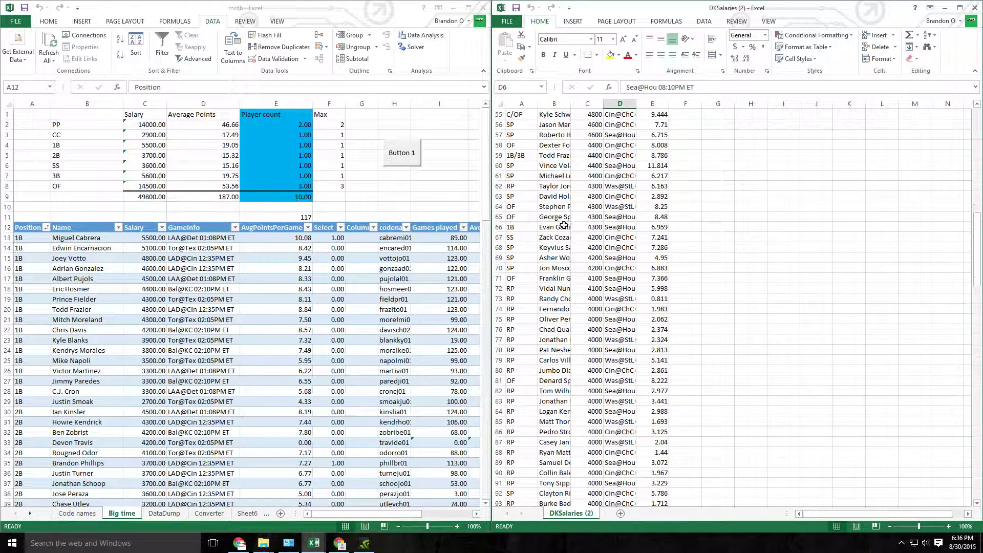
left_click(521, 154)
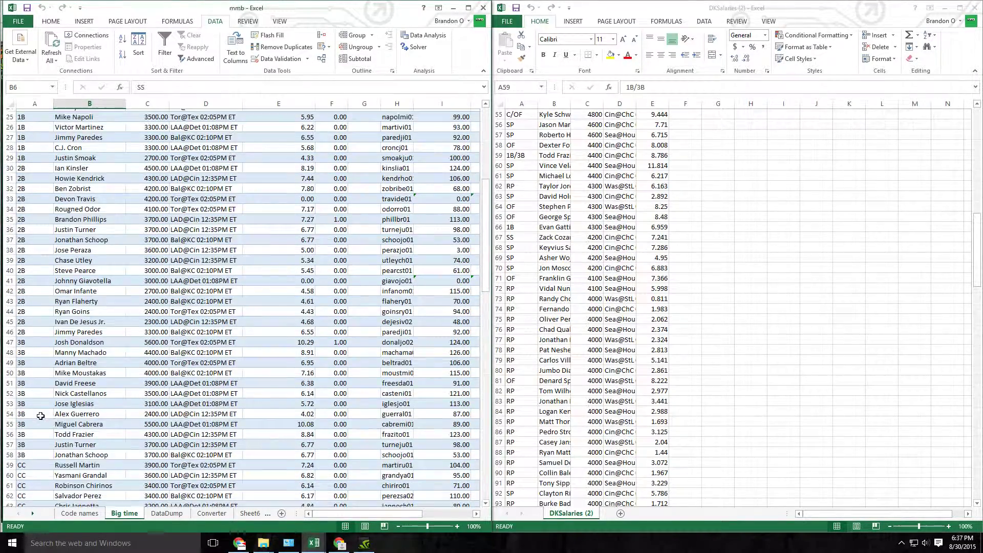
scroll("down", 3)
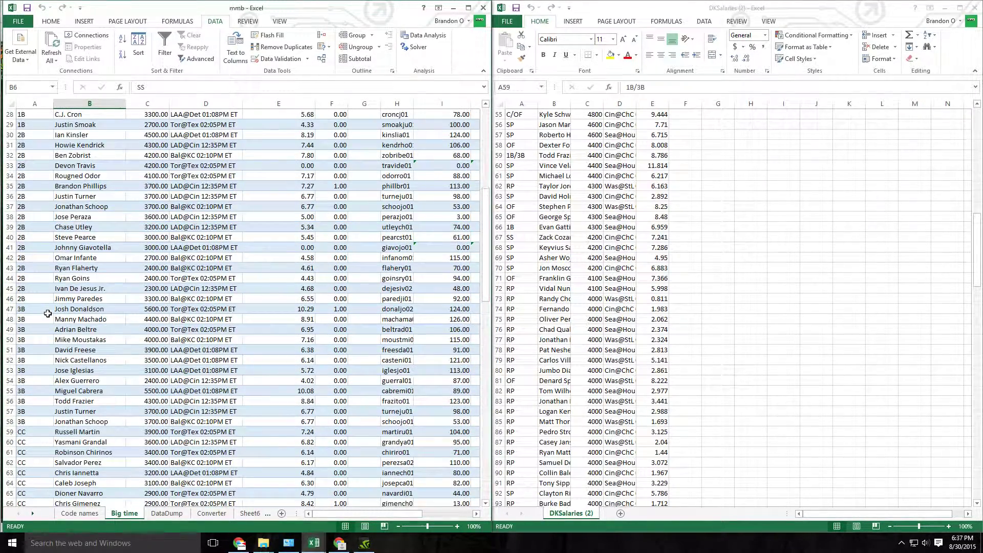
scroll("down", 3)
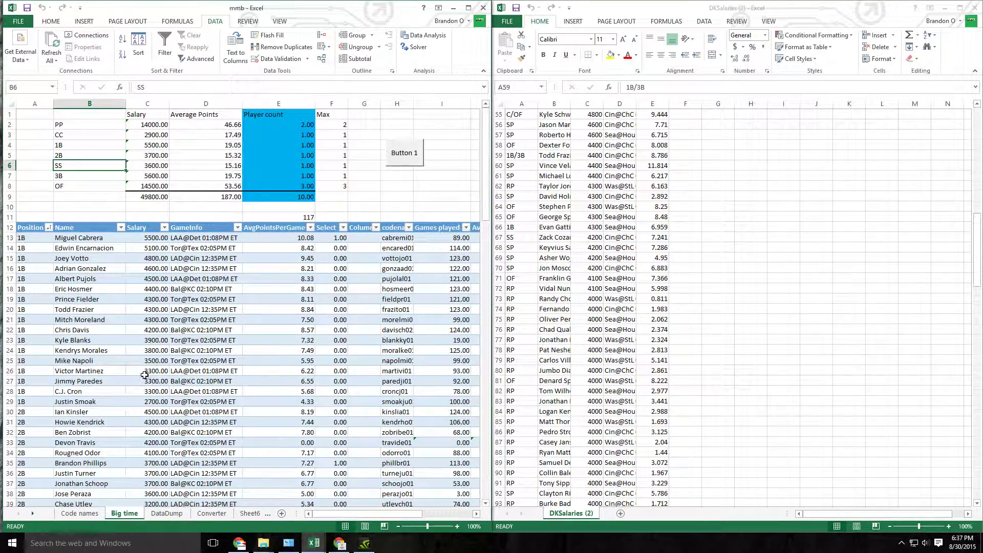
mouse_move(84, 347)
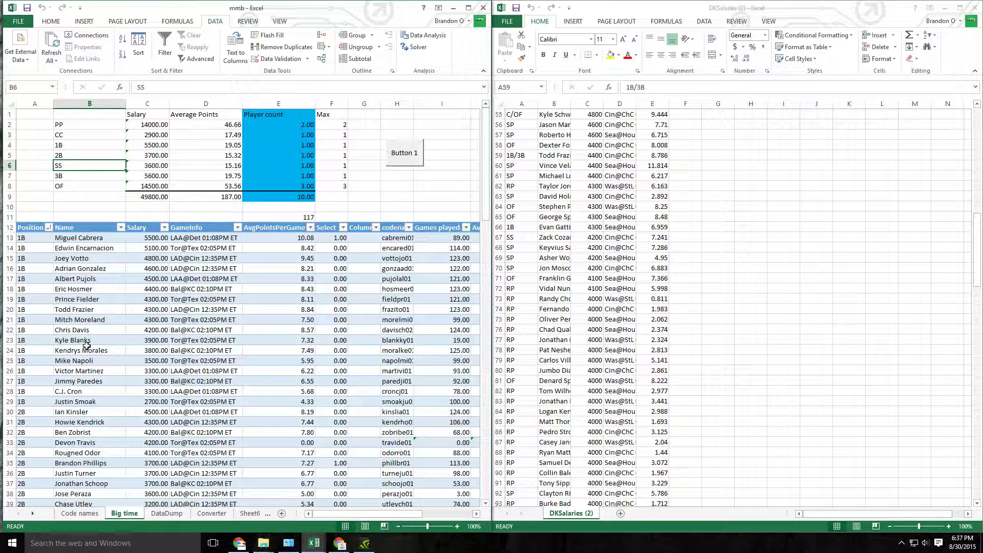
mouse_move(113, 242)
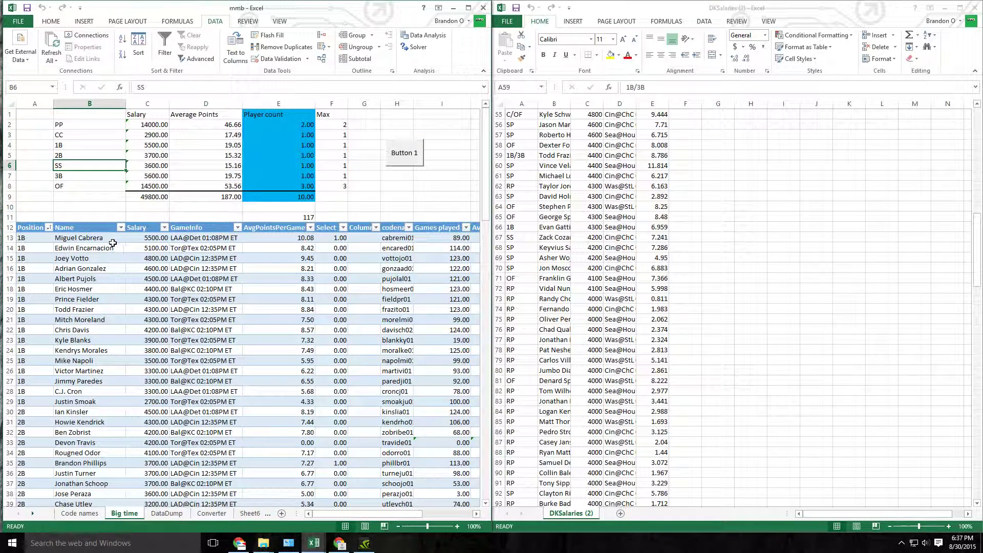
Step: Review the Converter sheet's Final conversion formula and the Code names sheet it draws from
left_click(78, 238)
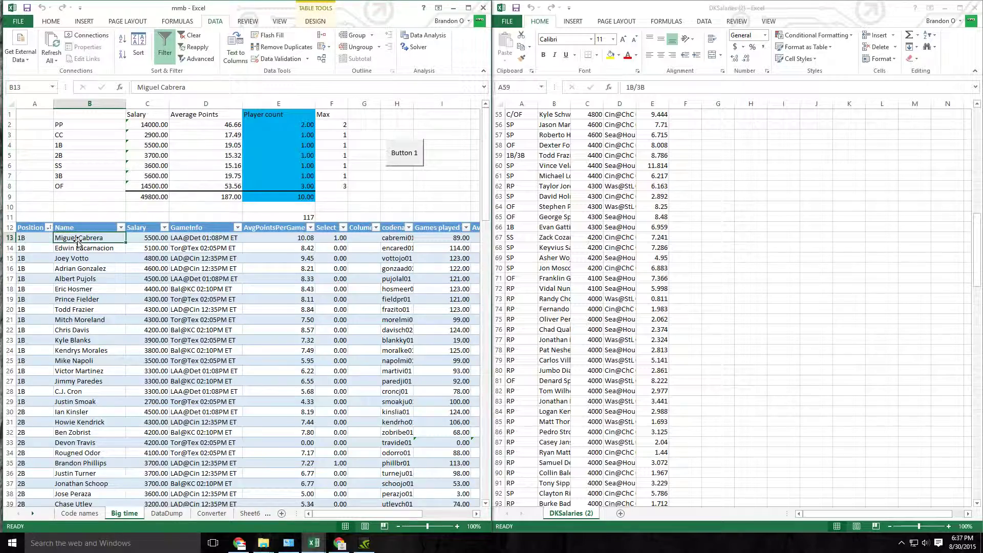
scroll("down", 3)
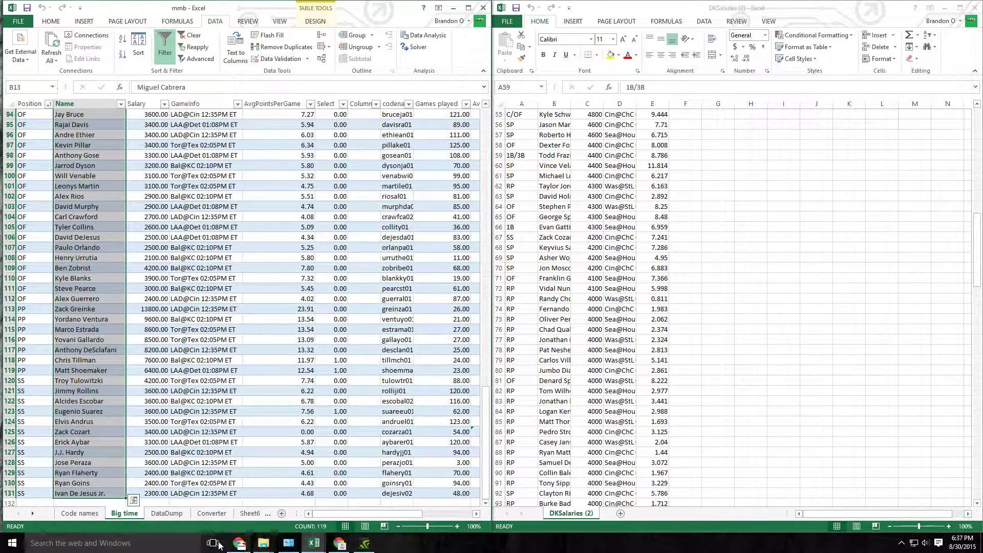
left_click(211, 513)
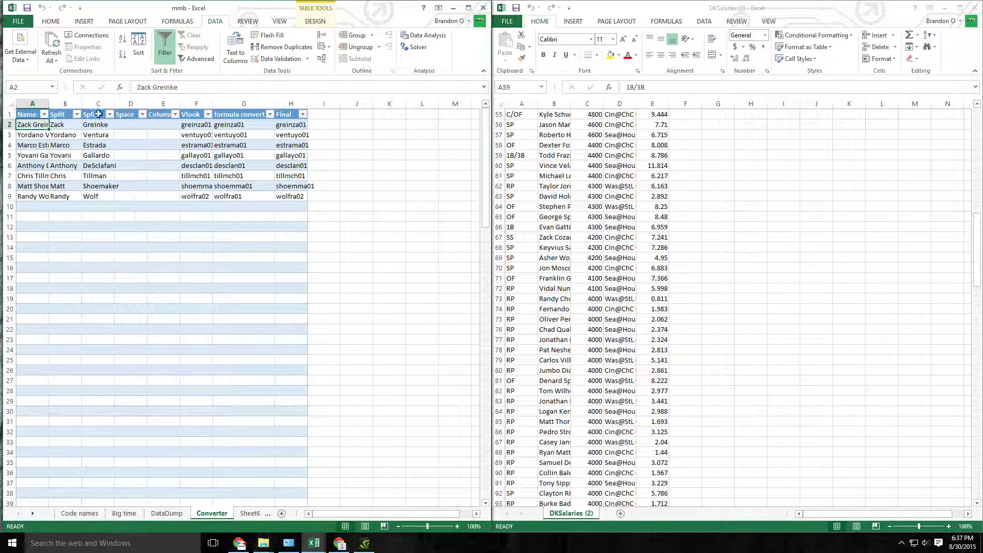
left_click(290, 124)
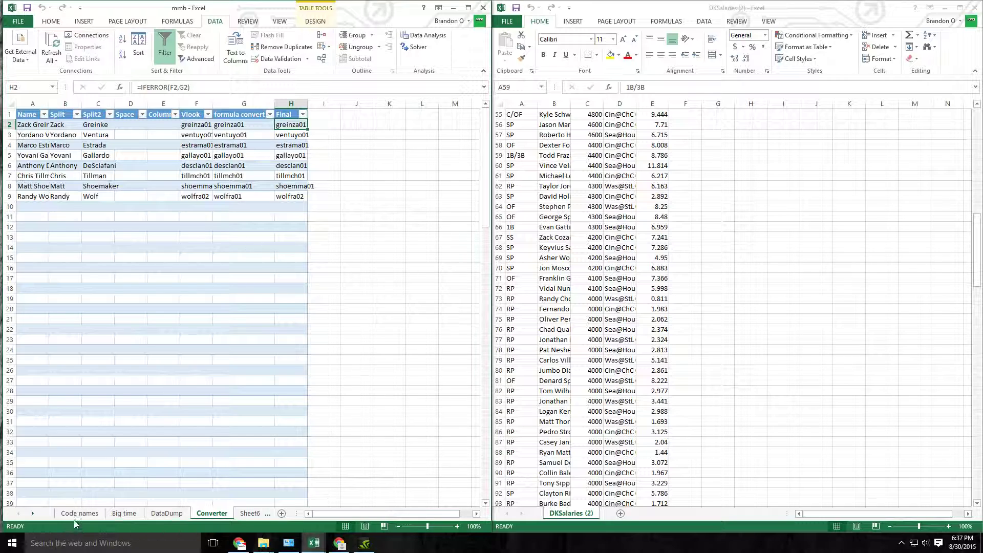
left_click(80, 514)
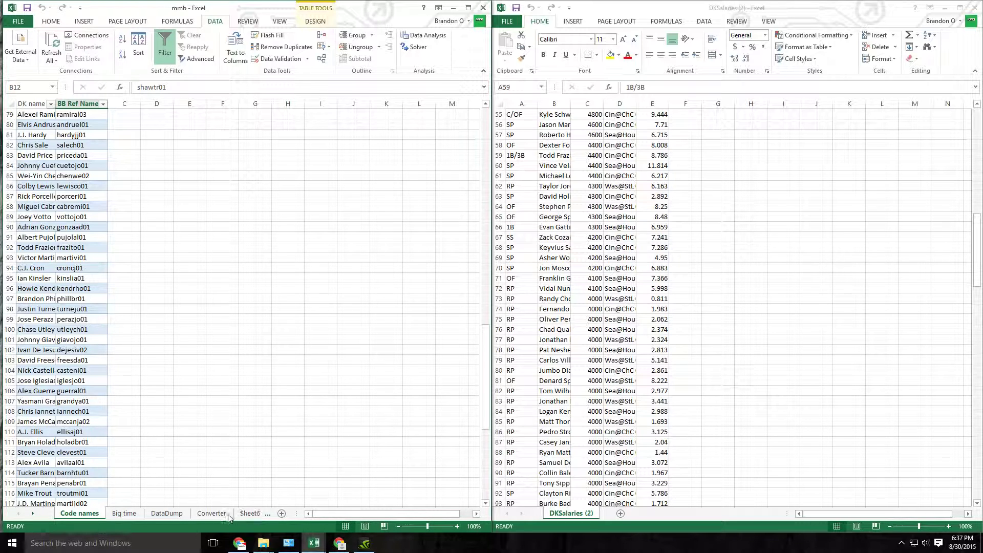
left_click(212, 513)
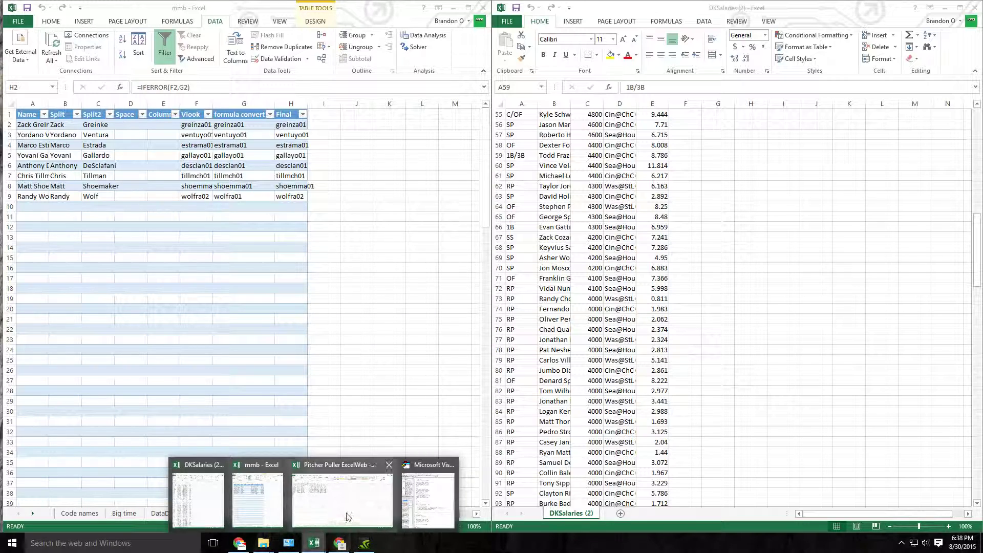
Step: Bring up the Pitcher Puller ExcelWeb workbook and answer its sheet-deletion warning
left_click(341, 495)
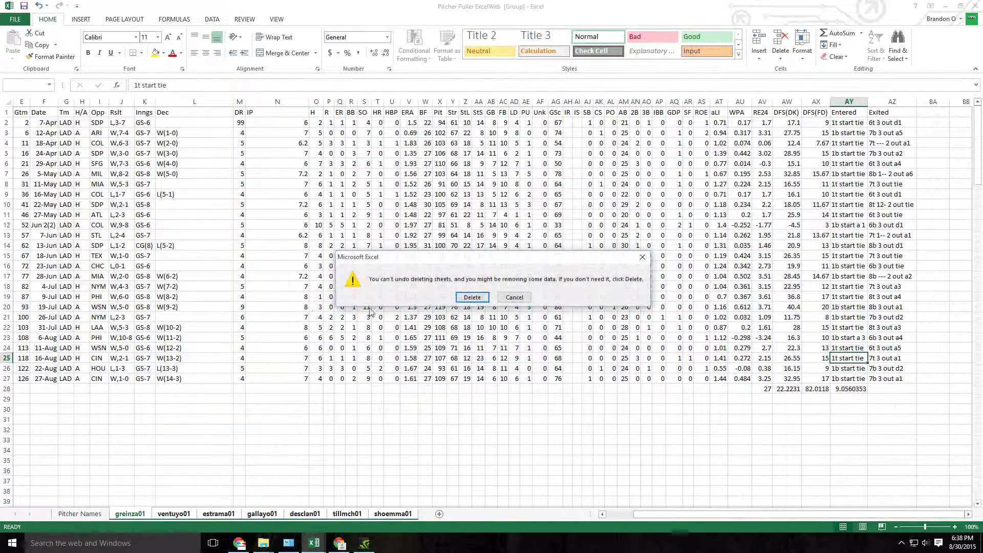
left_click(472, 297)
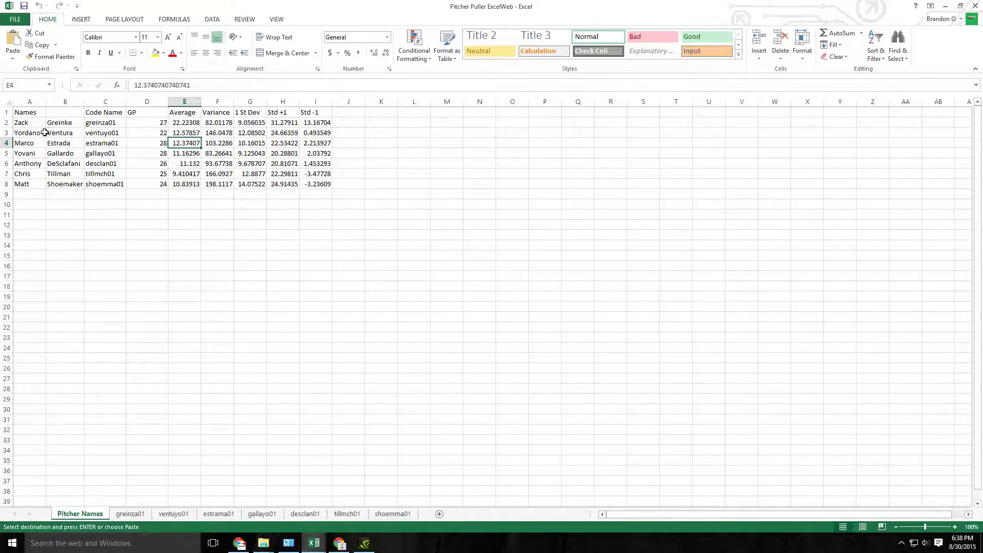
Step: Review the Average, Std +1 and Std -1 columns on the Pitcher Names sheet
left_click(185, 101)
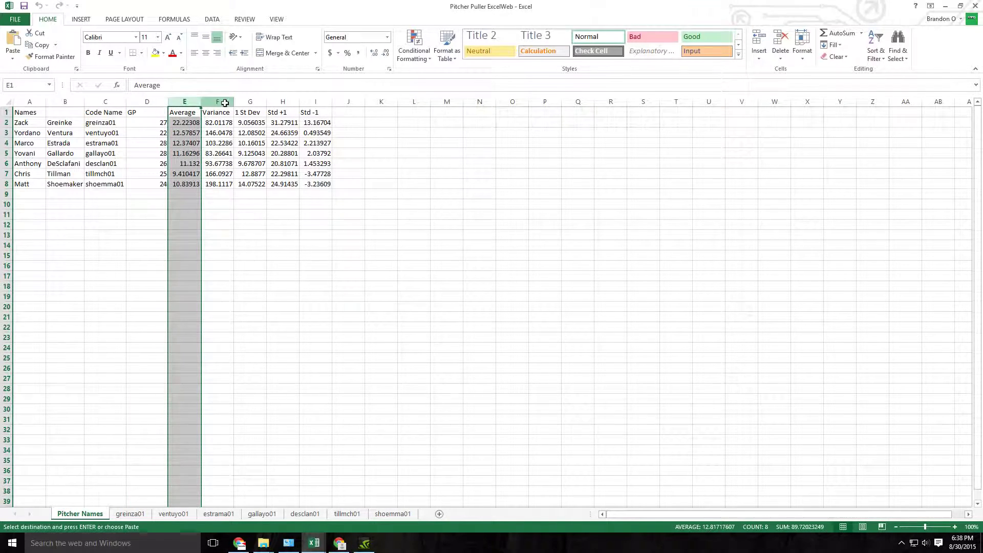
left_click(282, 102)
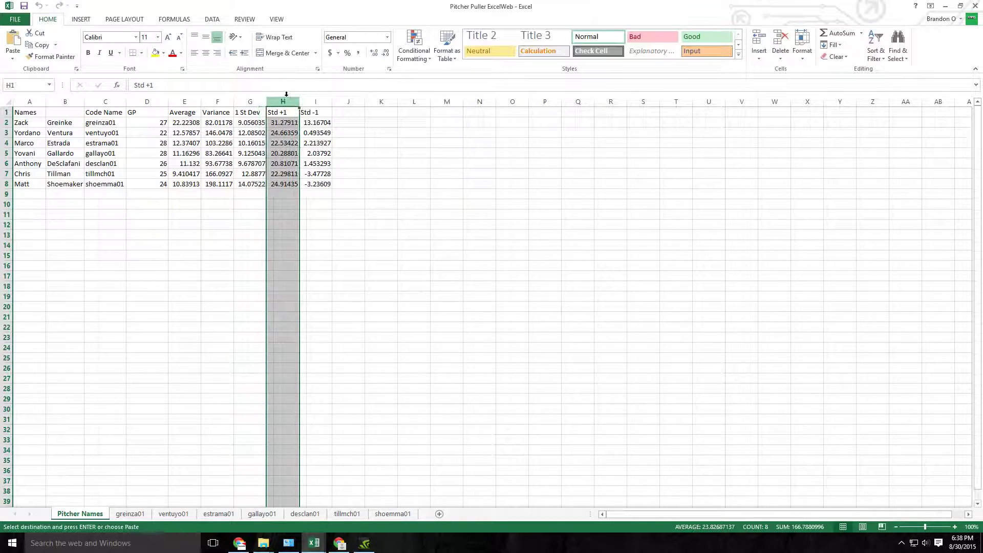
left_click(316, 102)
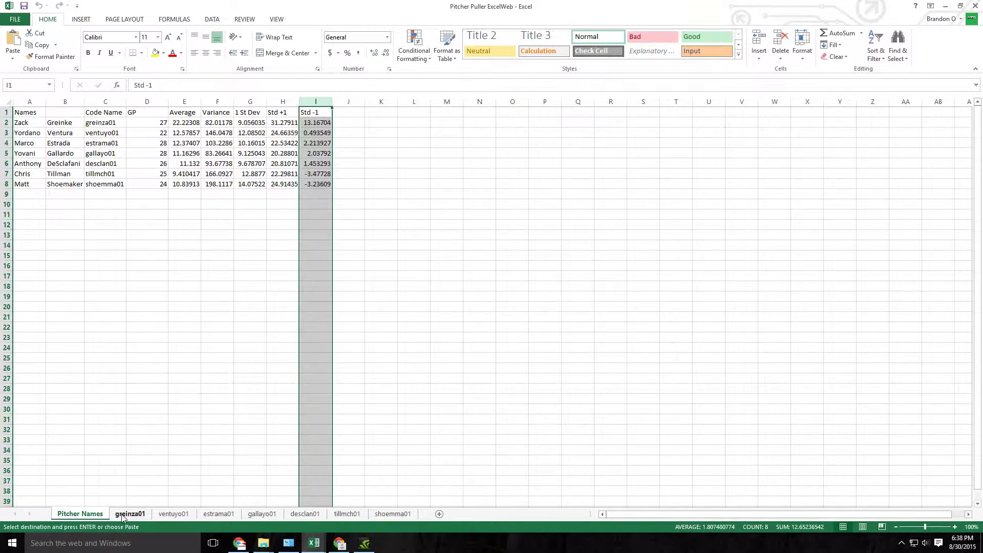
Step: Check the greinza01 sheet's DFS(FD) variance and deviation cells, then return to the mmb workbook
left_click(130, 514)
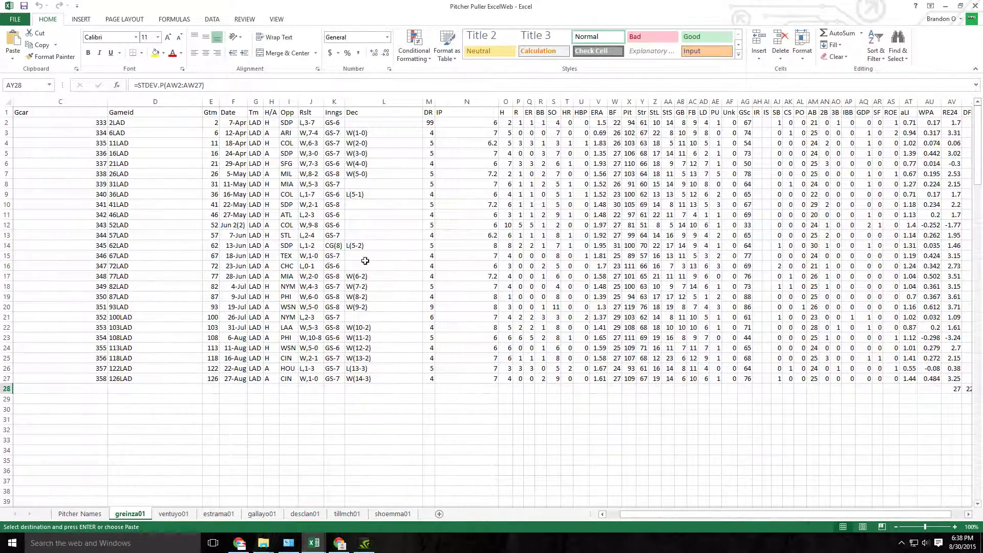
scroll("right", 3)
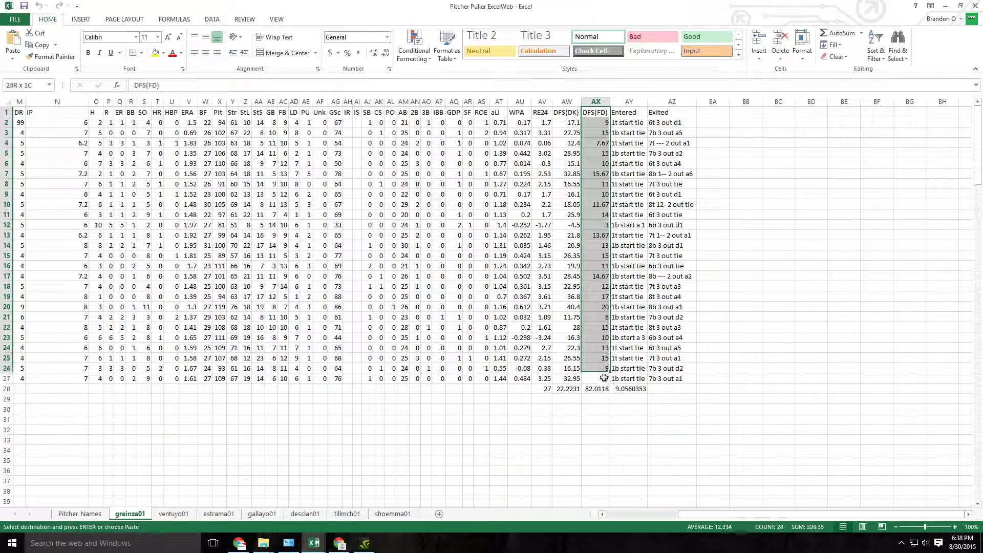
left_click(629, 388)
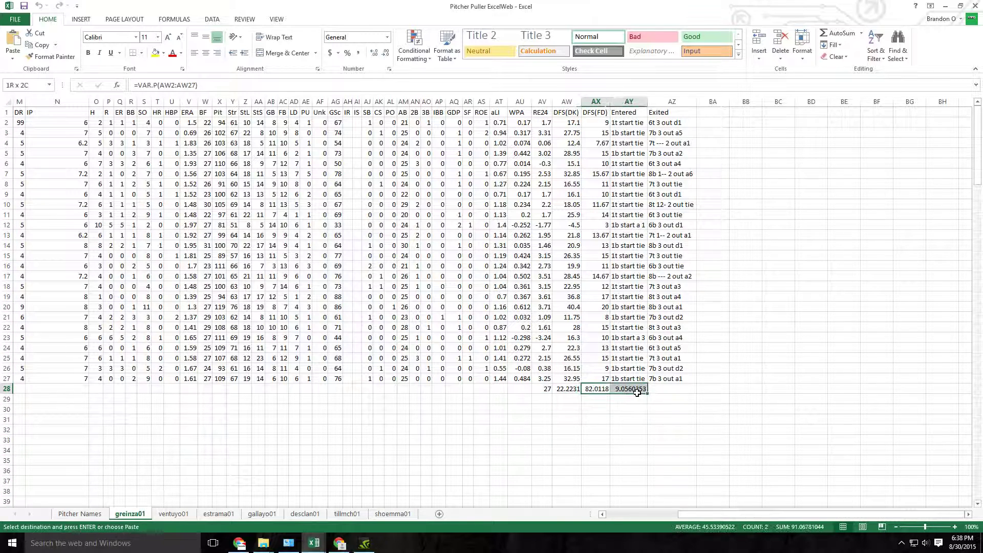
left_click(79, 514)
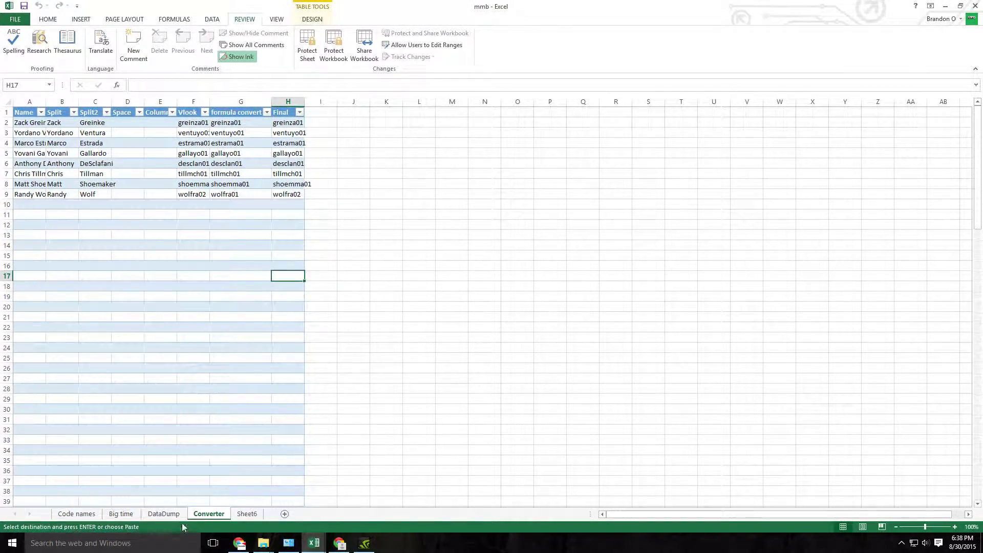
Step: Show the Big time sheet with its codename lookups and constraint totals
left_click(163, 514)
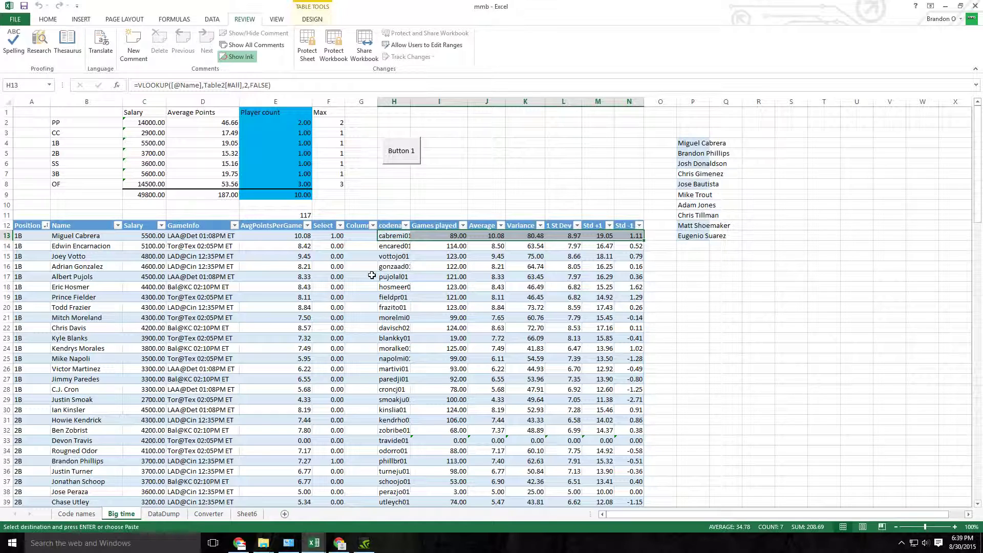
mouse_move(364, 275)
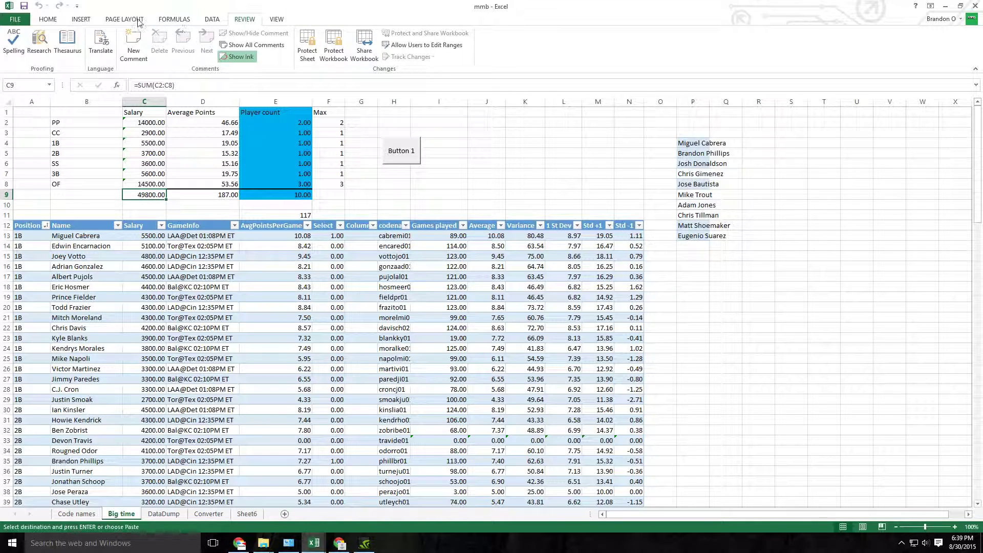
Step: Run Solver on objective $D$9 with the salary-cap constraints and keep its 49800-salary, 187-point lineup
left_click(688, 44)
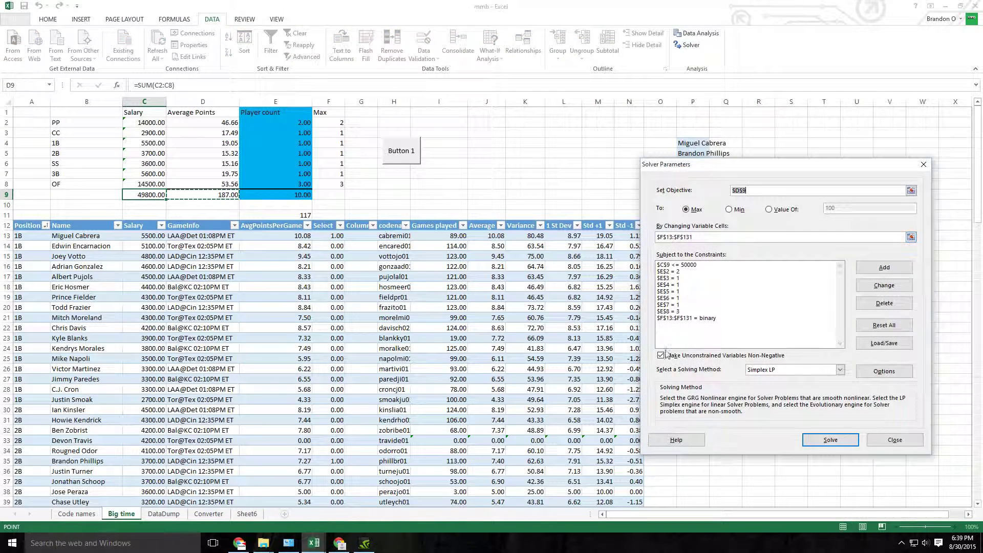
left_click(690, 264)
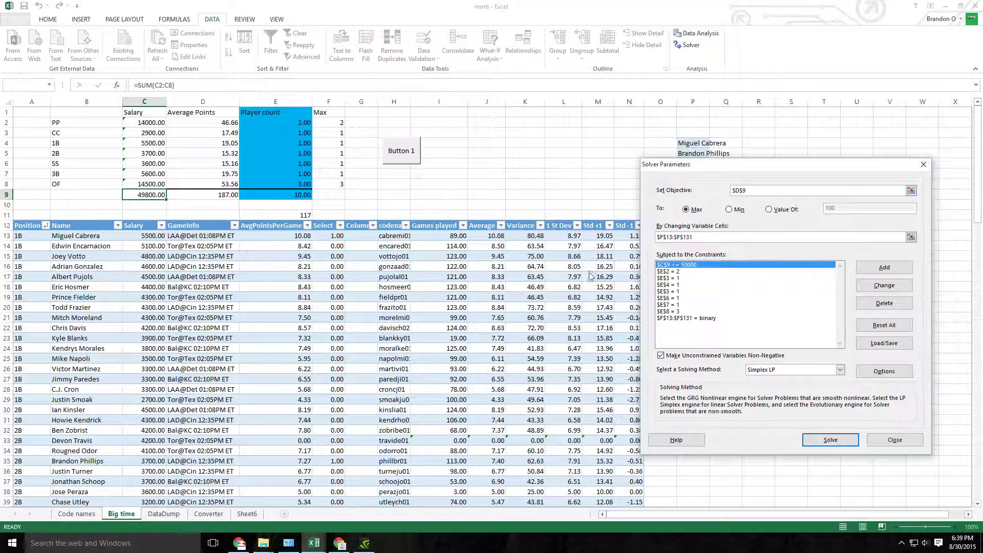
mouse_move(226, 209)
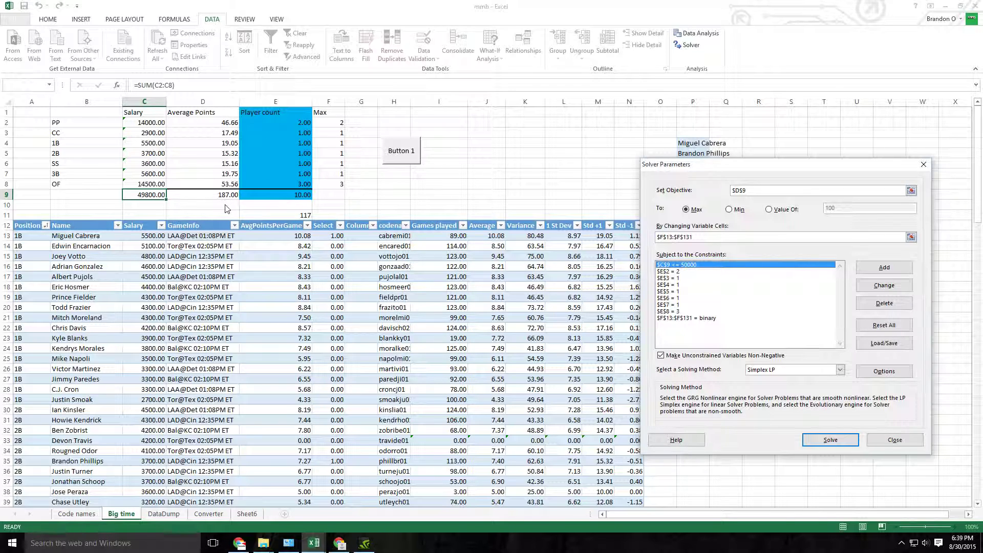
mouse_move(698, 326)
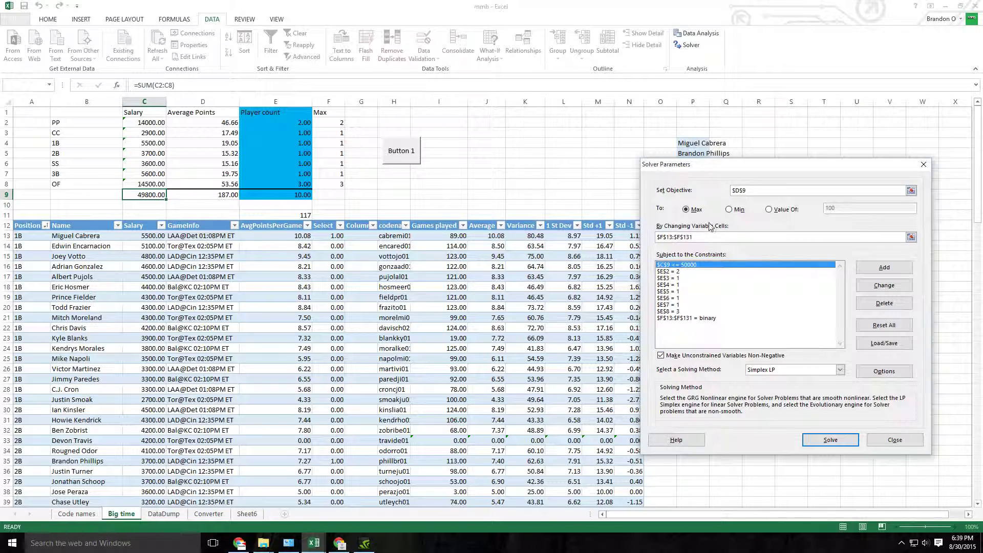
left_click(829, 439)
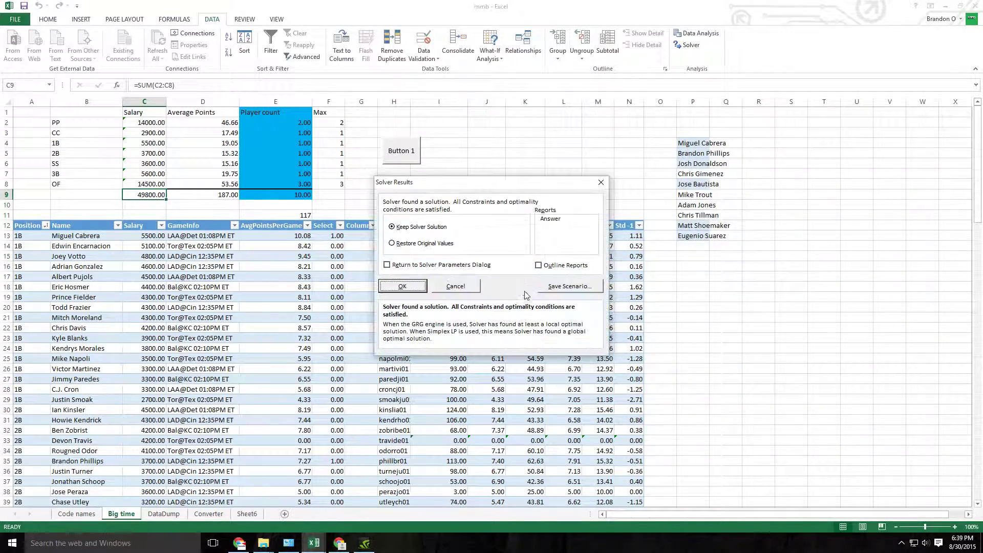
left_click(402, 286)
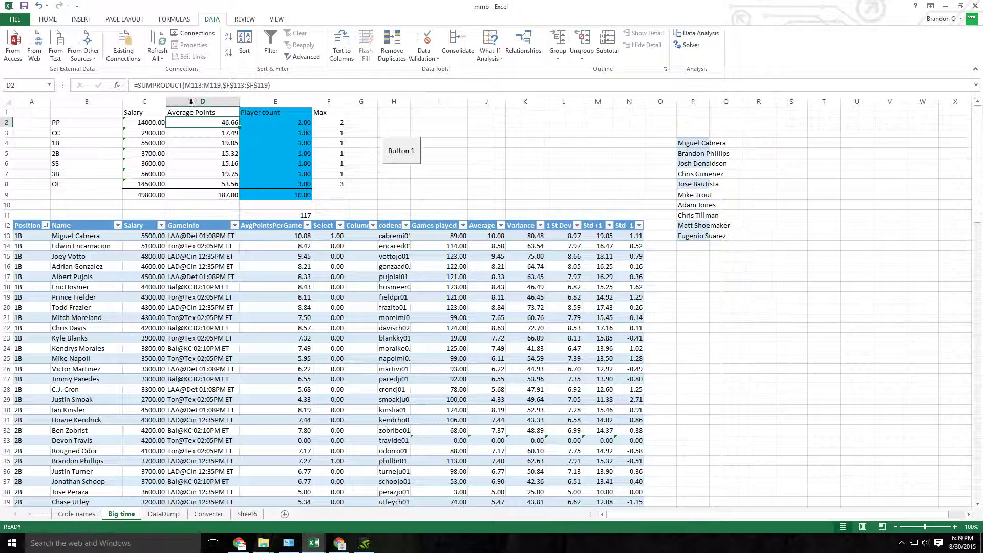
double_click(202, 123)
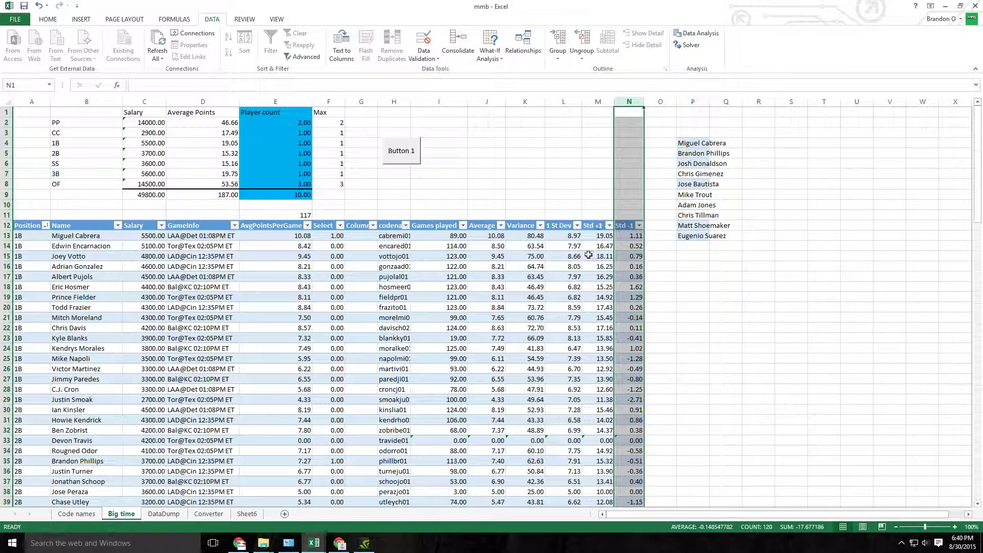
left_click(486, 101)
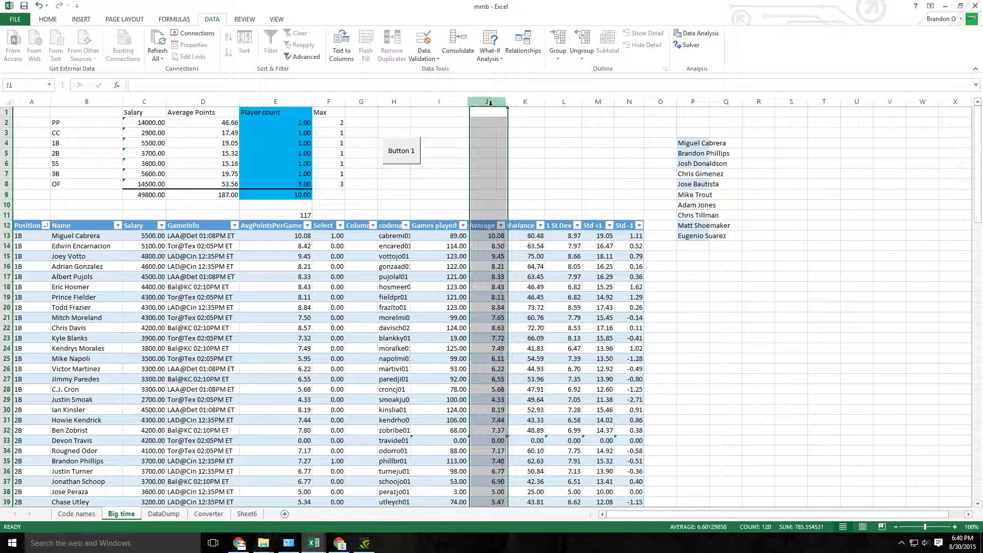
left_click(524, 101)
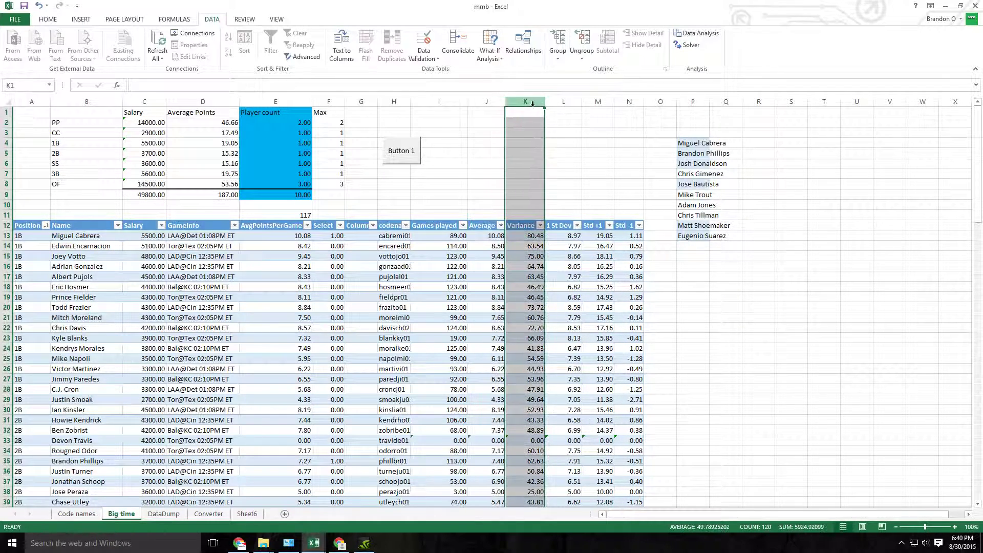